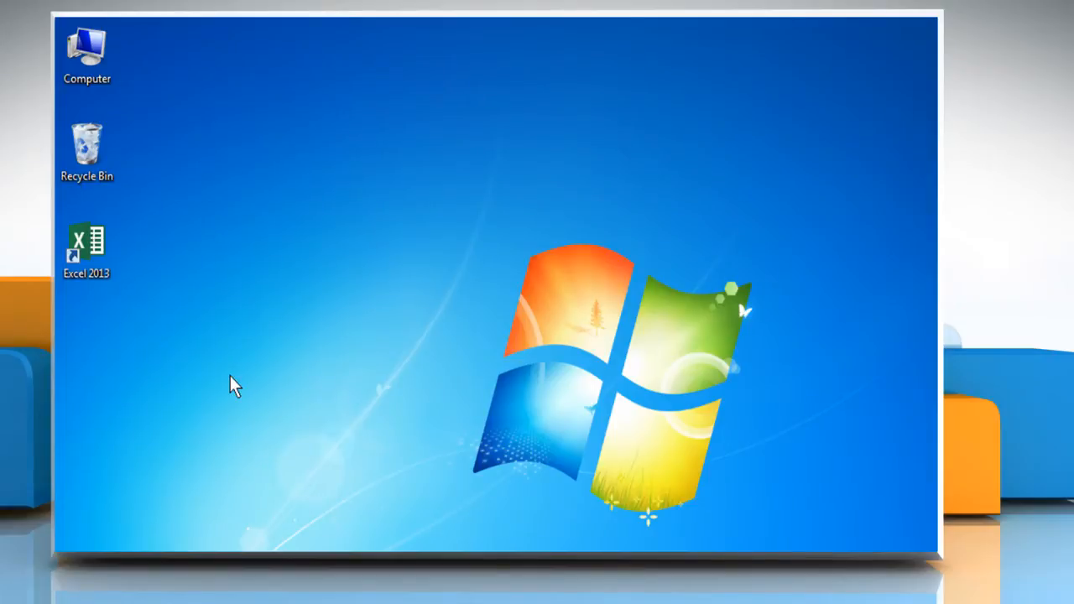
# - Launch Excel 2013 from the desktop shortcut with the Copy of Sample Data 001 workbook
pyautogui.click(87, 243)
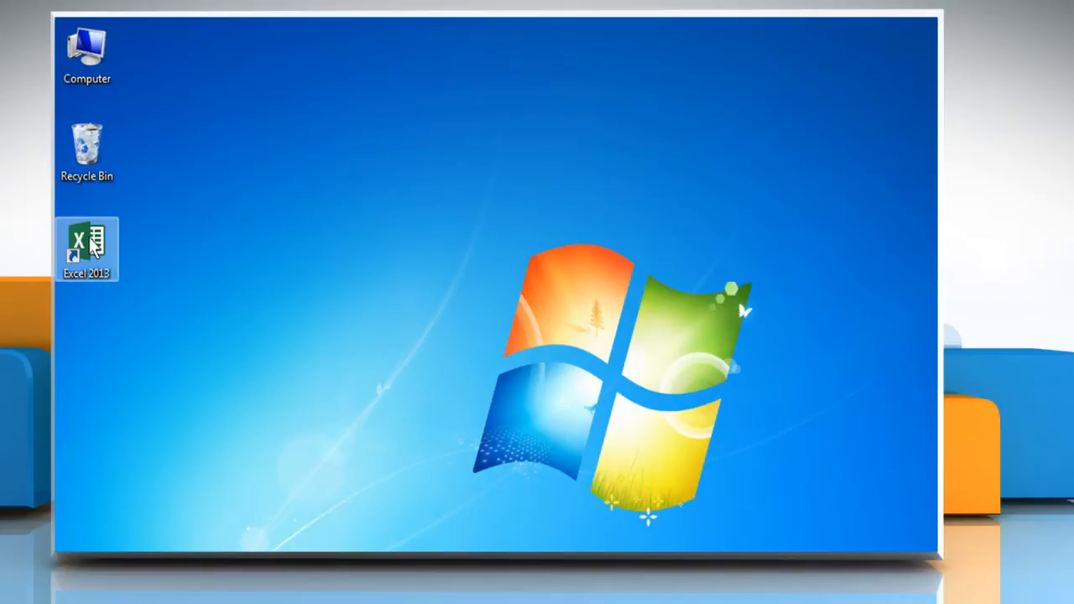
pyautogui.doubleClick(88, 243)
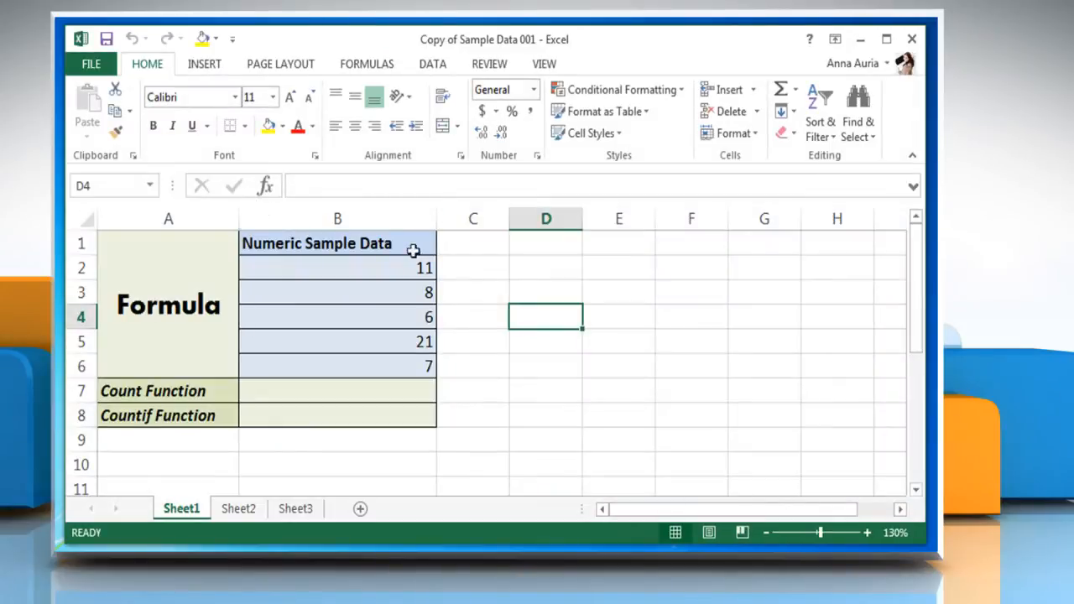
pyautogui.moveTo(507, 292)
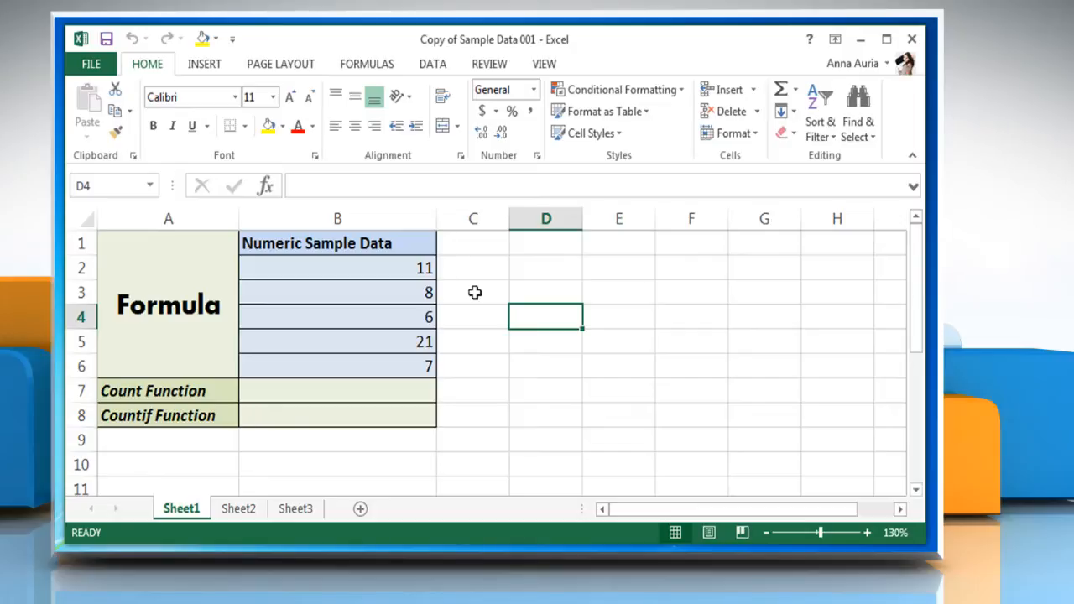
pyautogui.moveTo(476, 316)
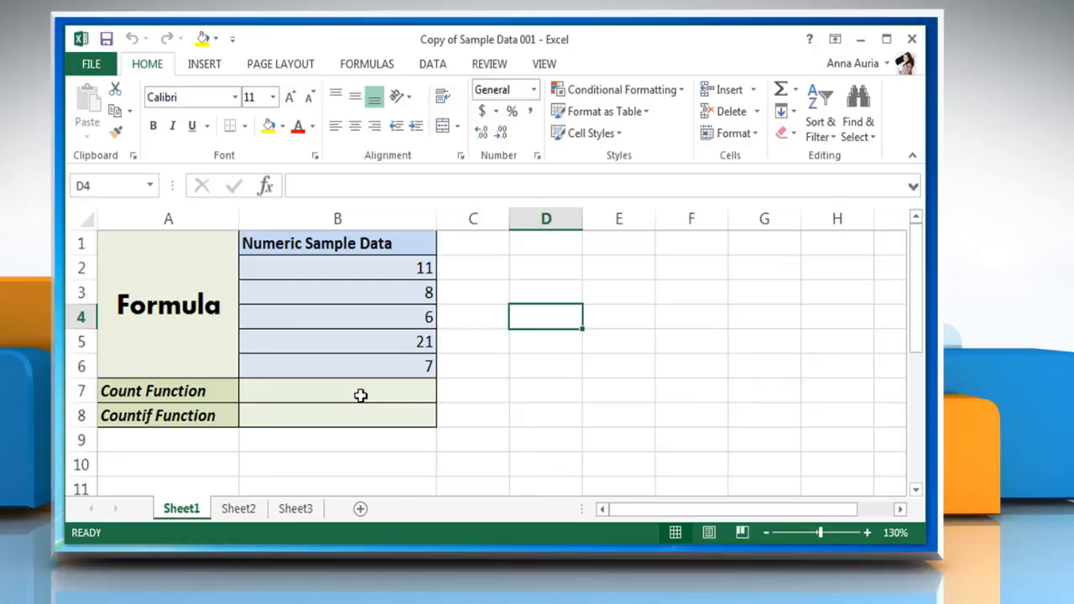
# - Enter =COUNT(B2:B6) in cell B7 so it returns 5
pyautogui.click(337, 391)
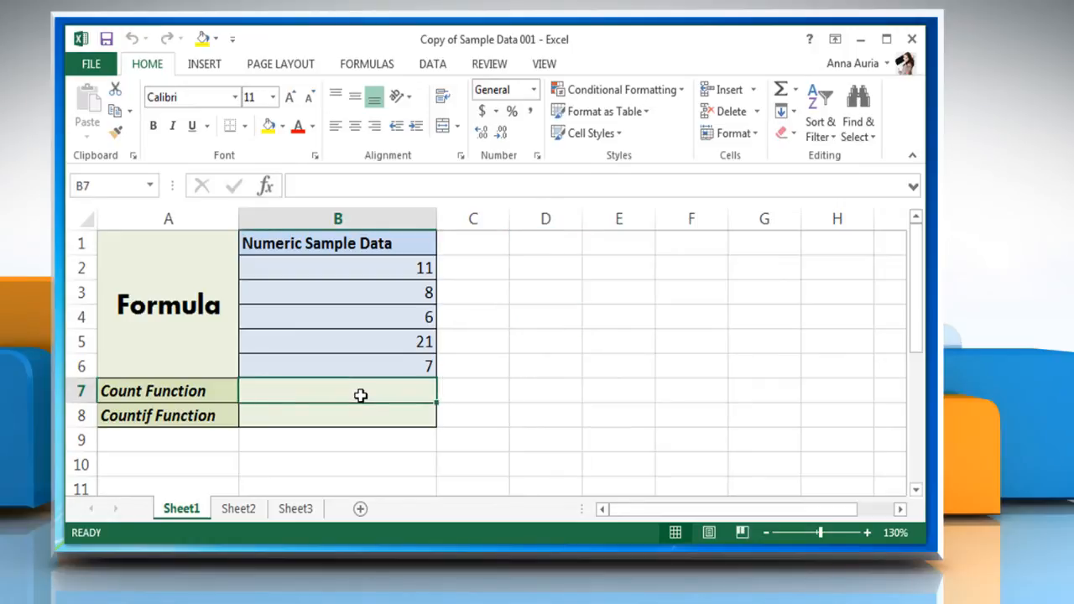
pyautogui.write('=')
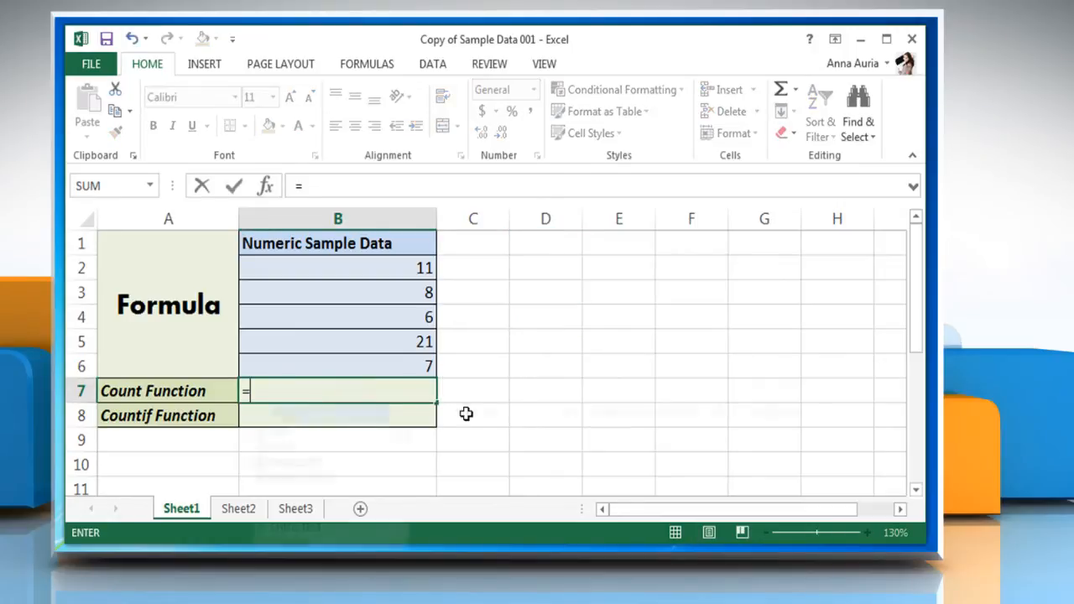
pyautogui.write('COUNT(')
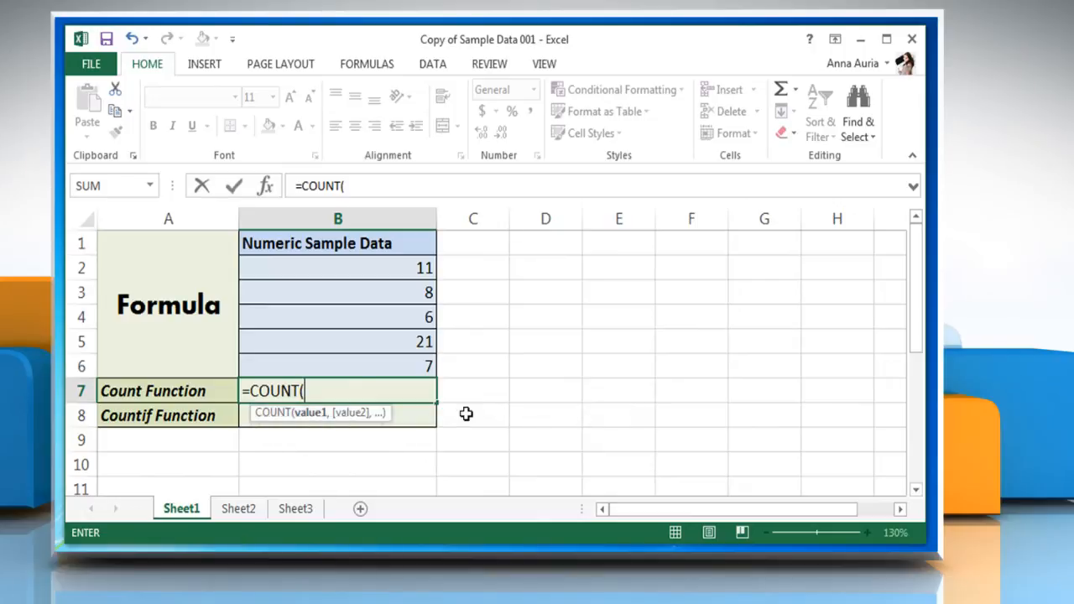
pyautogui.click(339, 269)
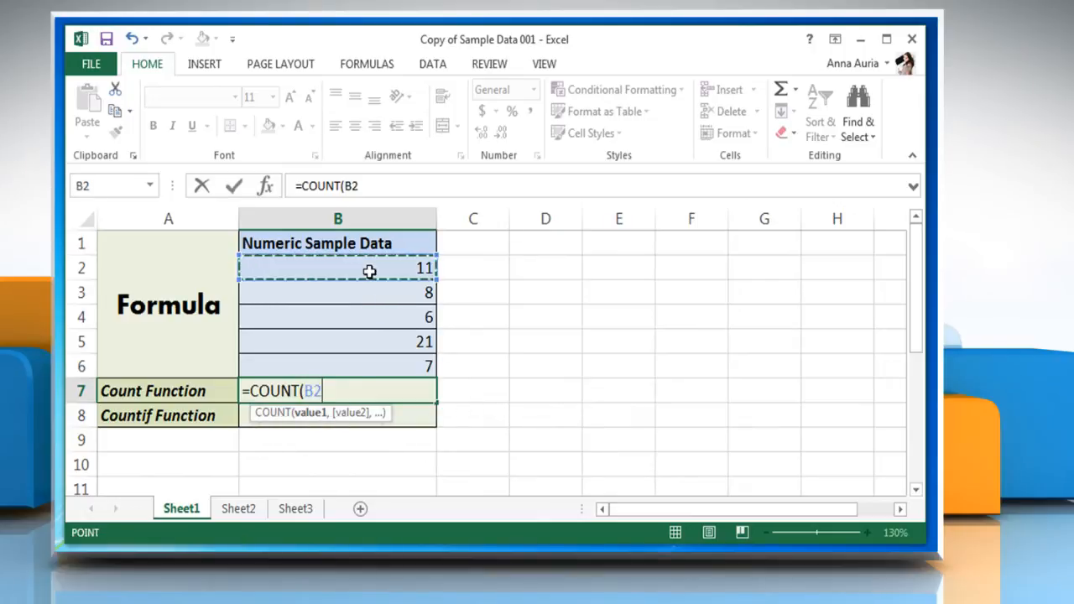
pyautogui.moveTo(369, 270); pyautogui.dragTo(364, 360)
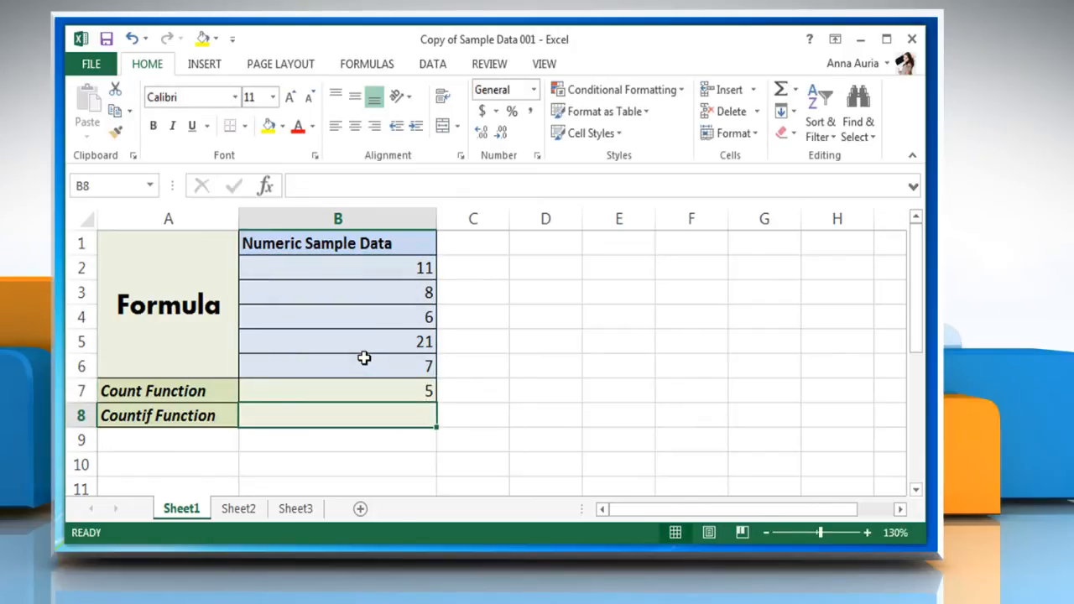
pyautogui.moveTo(347, 394)
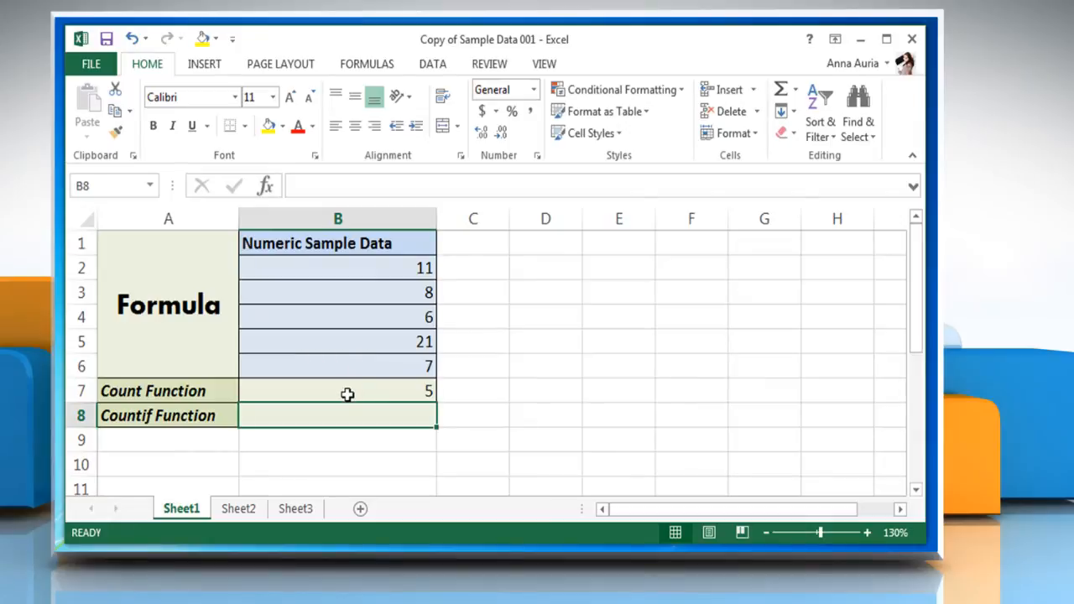
pyautogui.moveTo(637, 302)
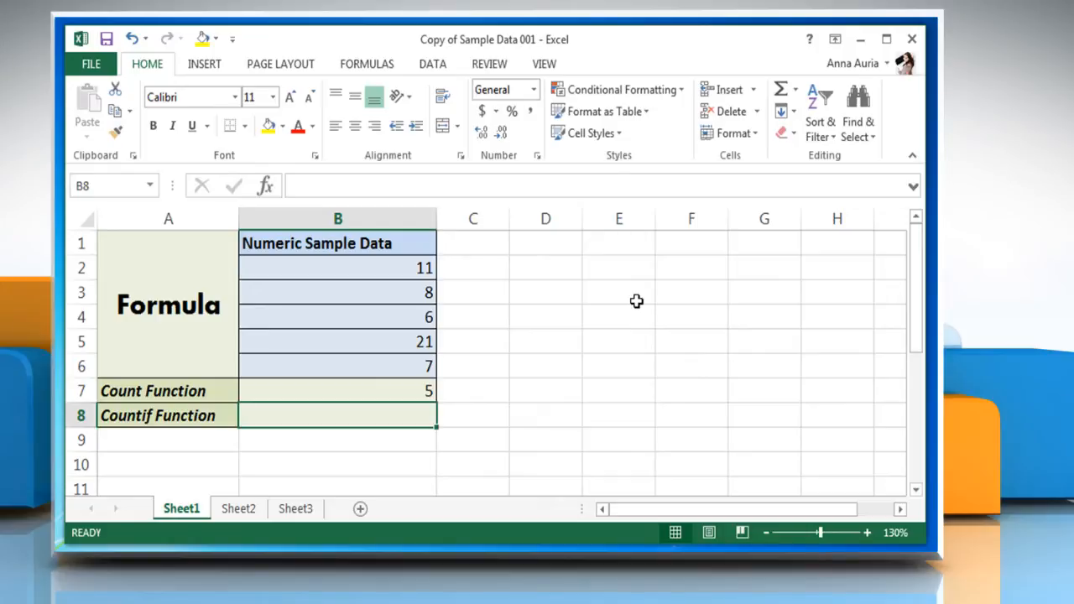
pyautogui.moveTo(395, 415)
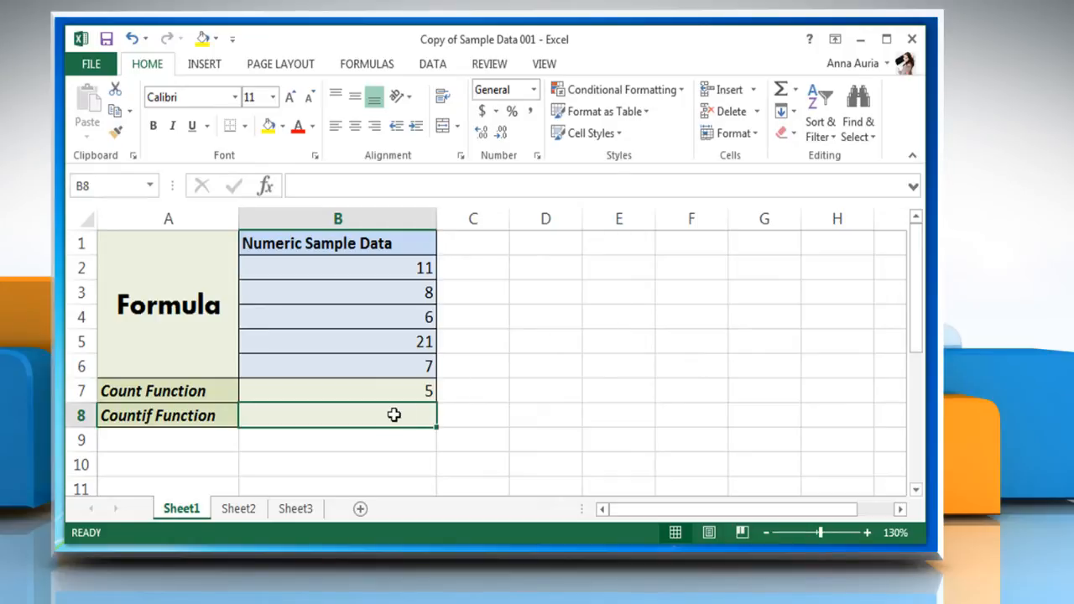
pyautogui.moveTo(406, 443)
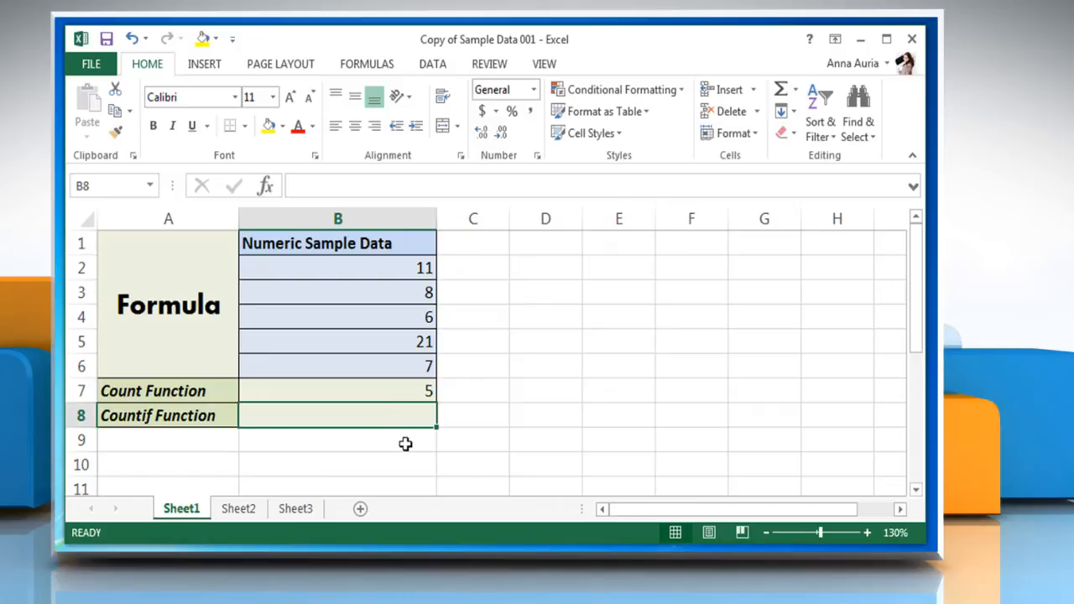
# - Enter =COUNTIF(B2:B6,">10") in cell B8 so it returns 2
pyautogui.write('=')
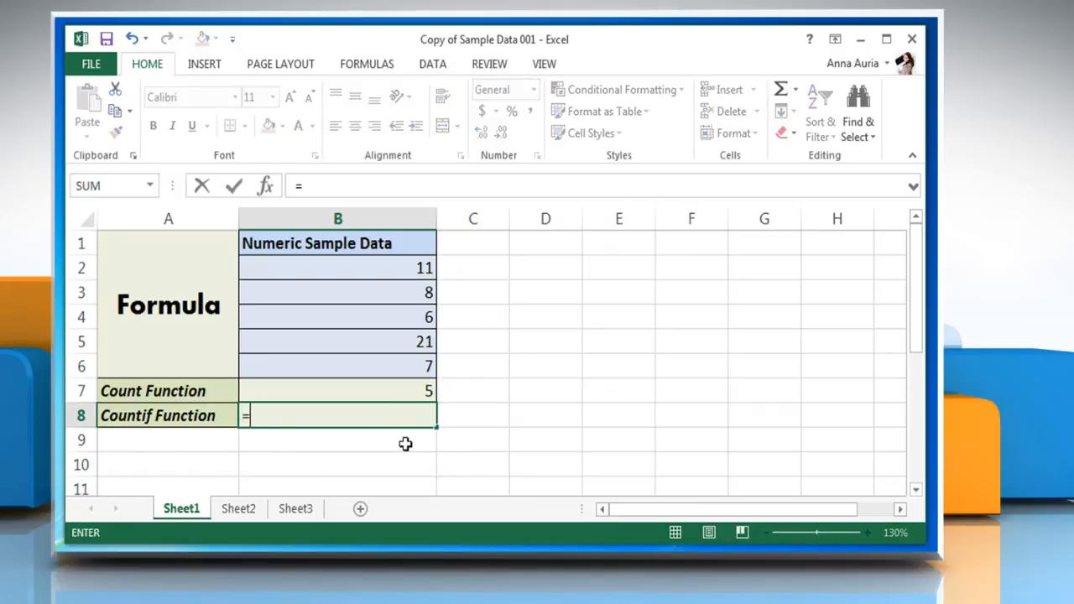
pyautogui.write('COUNTIF(B2:B6,')
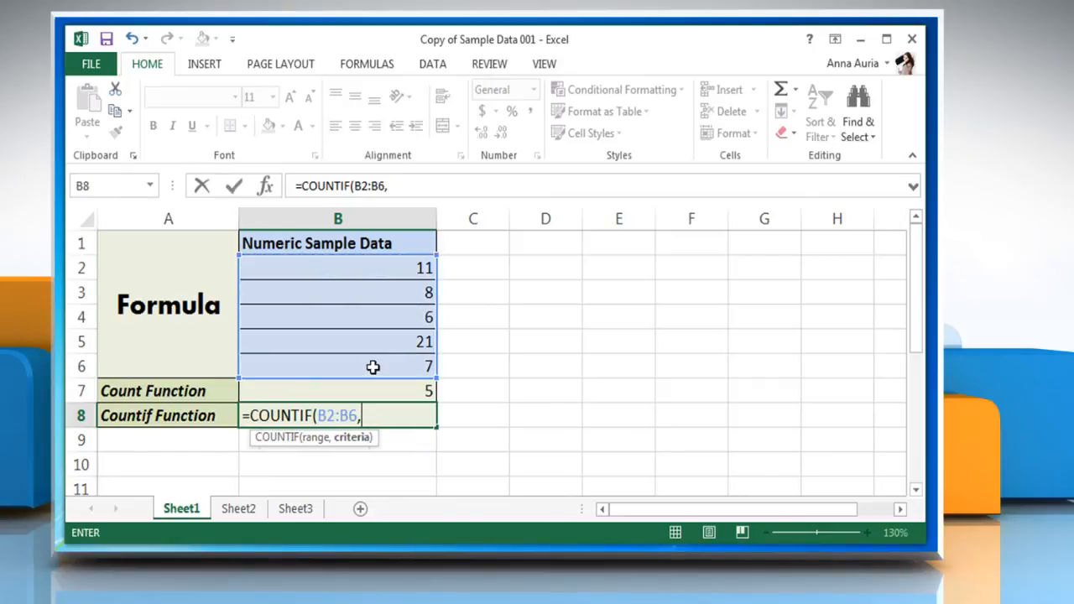
pyautogui.write('">')
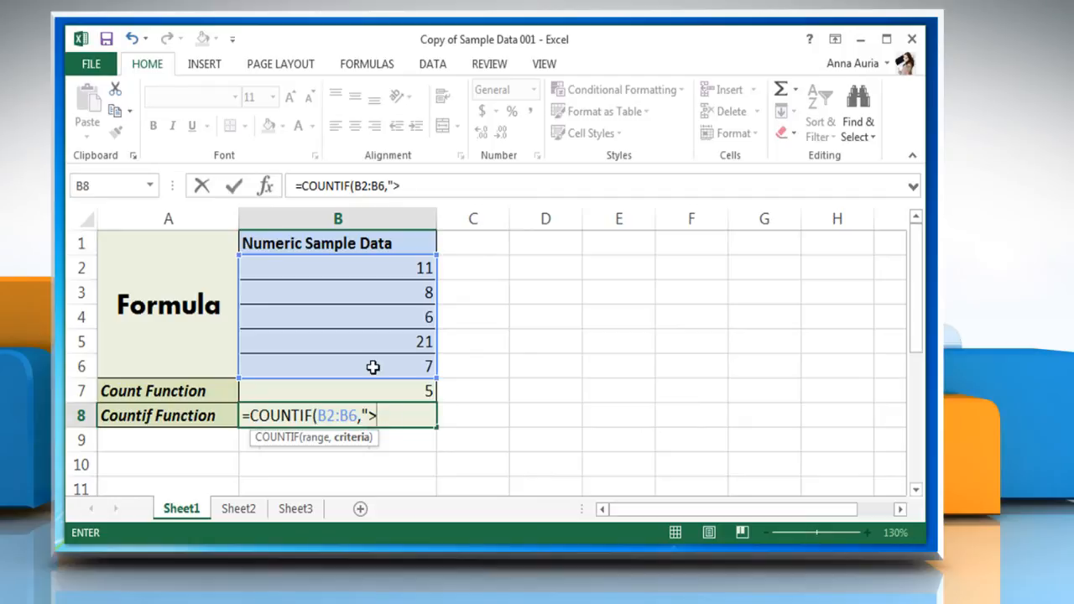
pyautogui.write('10"')
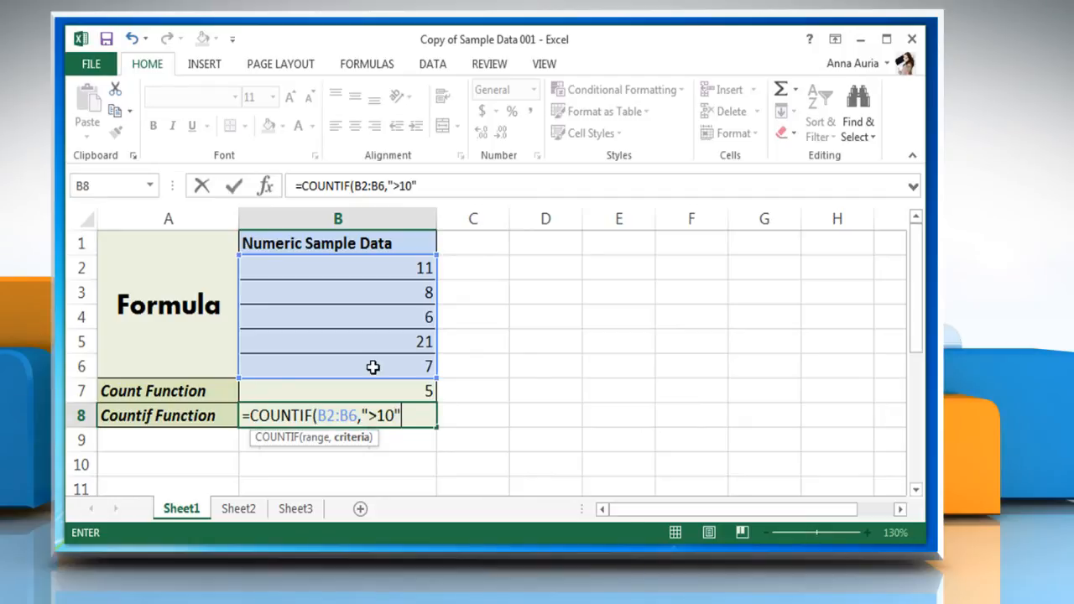
pyautogui.write(')')
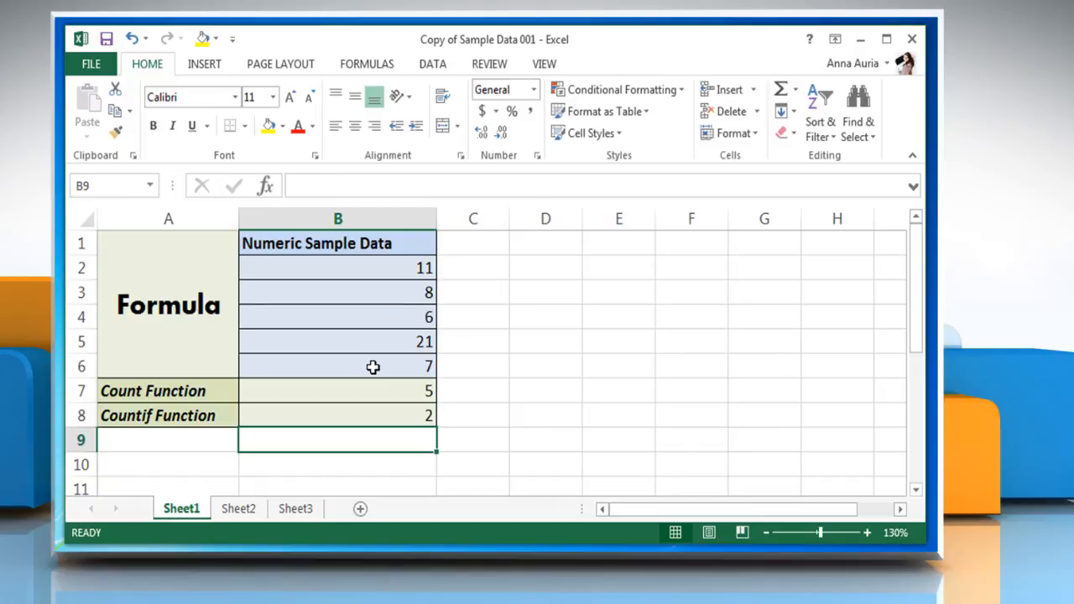
pyautogui.moveTo(393, 417)
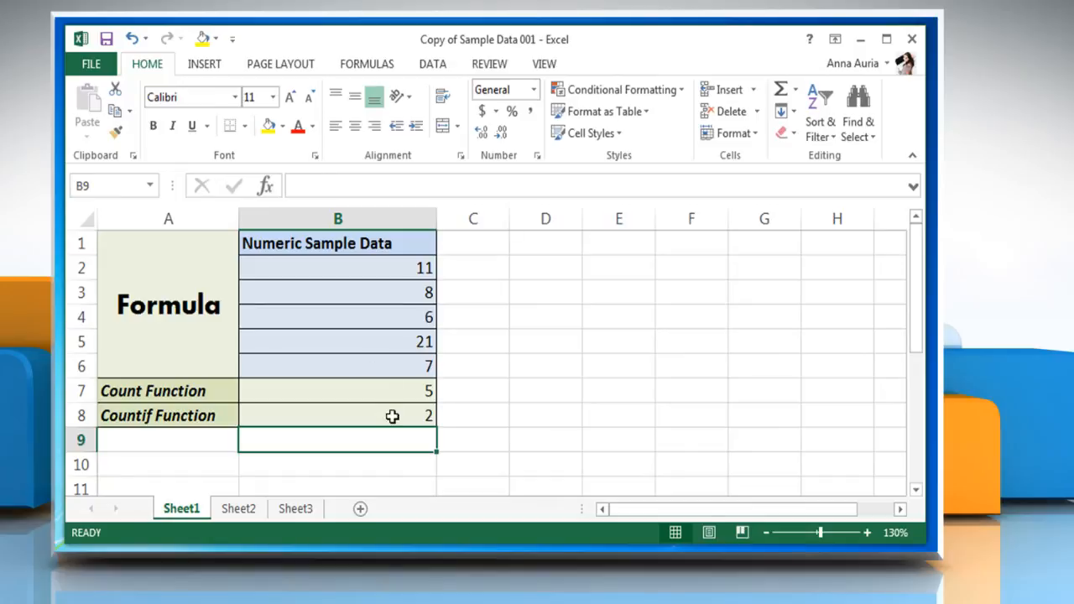
pyautogui.moveTo(411, 339)
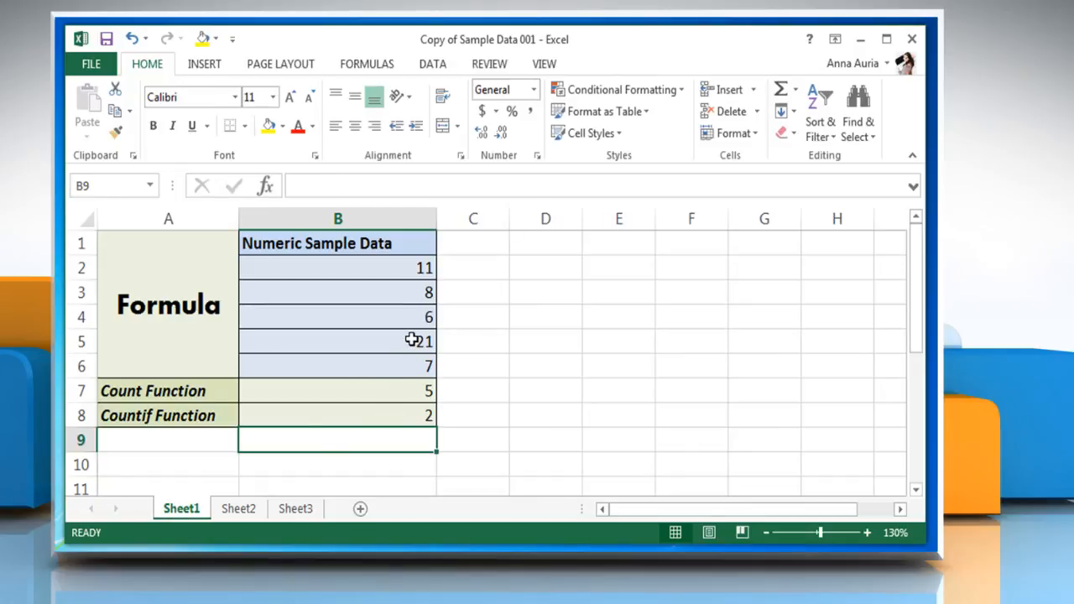